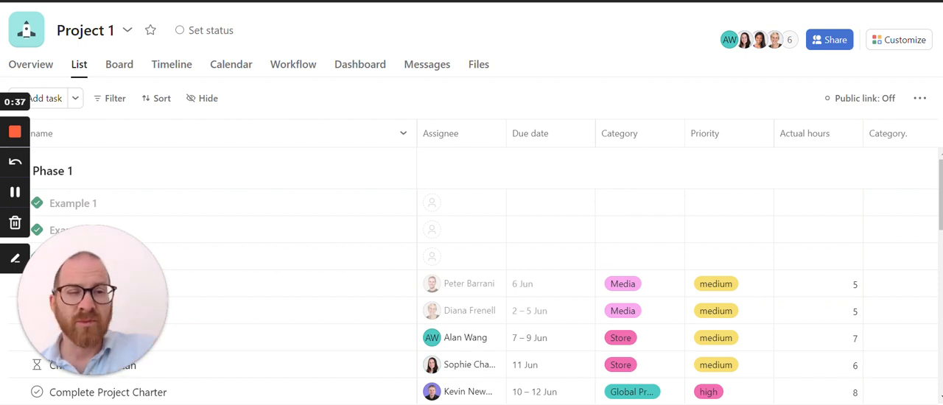
mouse_move(616, 170)
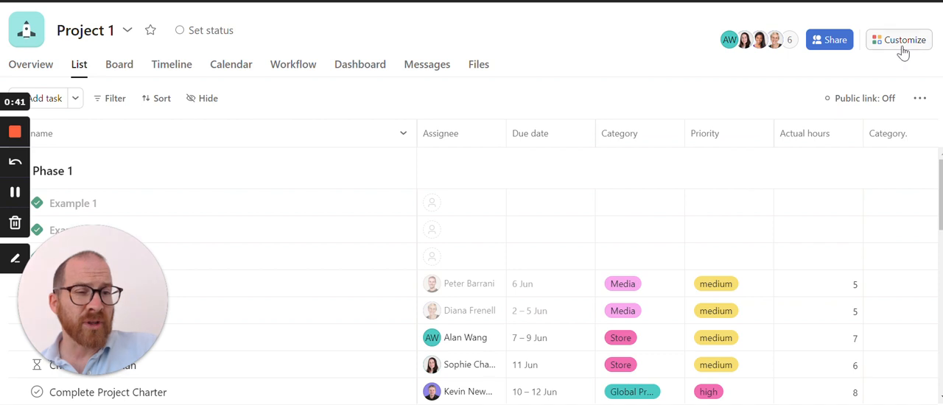
Add the Contract field from the organization library as a new column in Project 1
click(905, 40)
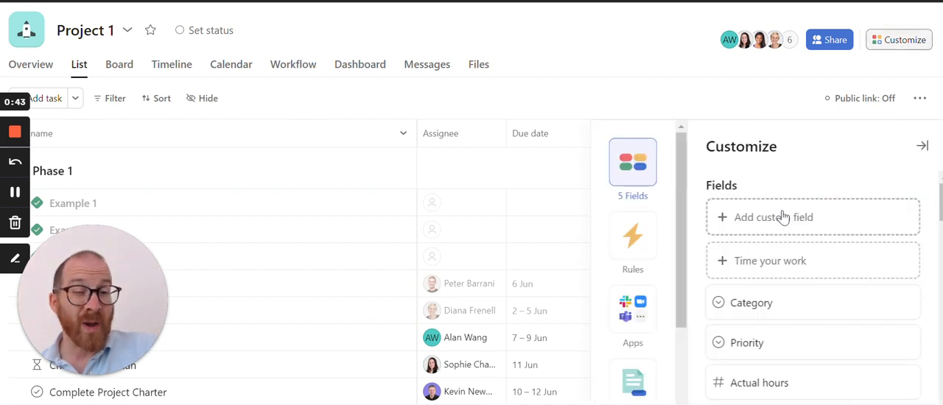
click(776, 216)
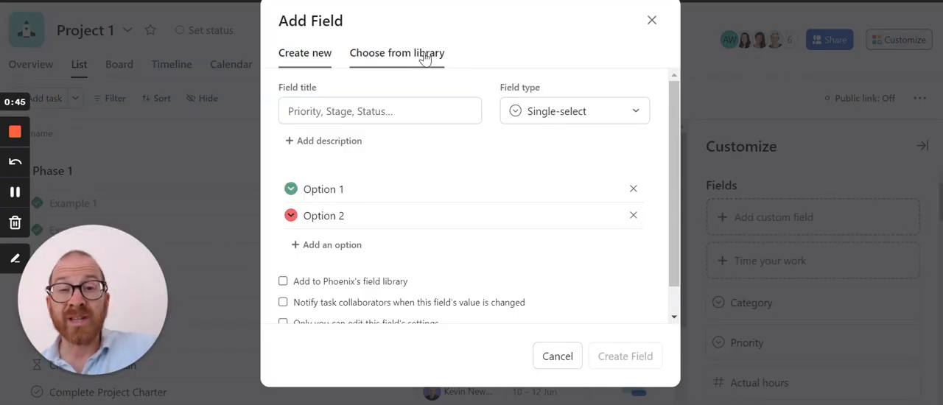
click(396, 53)
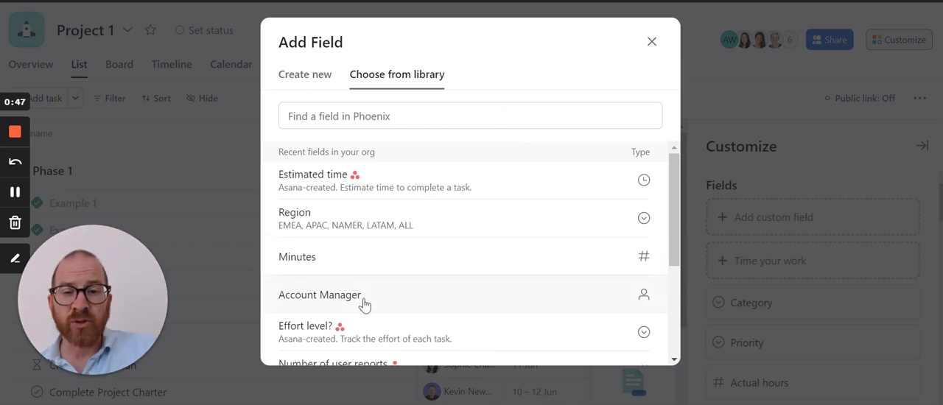
click(651, 41)
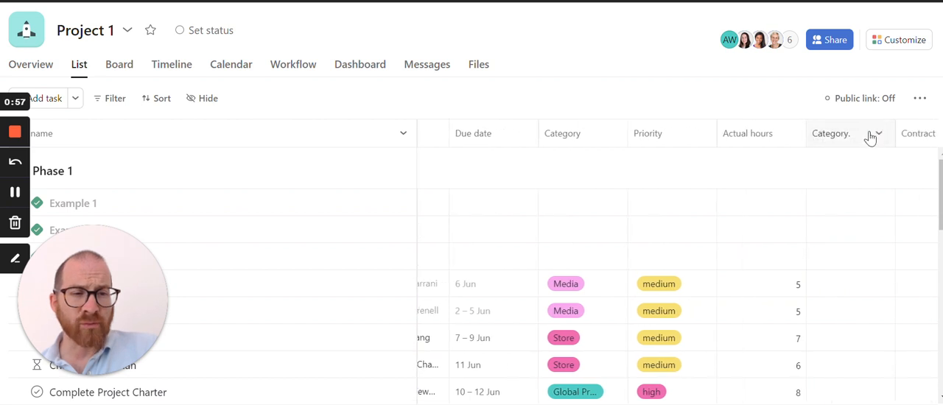
Bring up the Edit Field dialog for the Category. single-select column
click(877, 133)
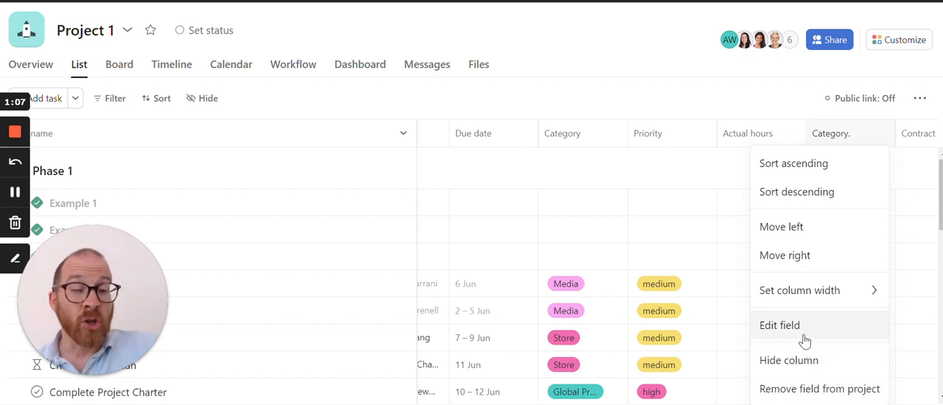
click(778, 324)
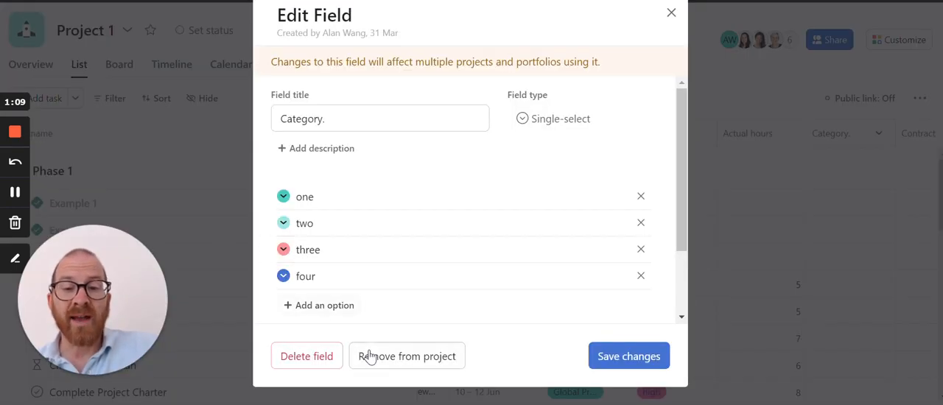
Start permanent deletion of the Category. field to reach its confirmation prompt
click(307, 357)
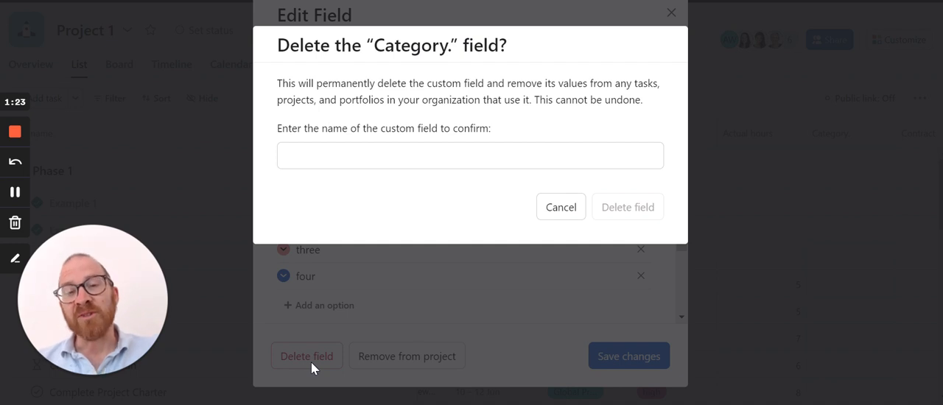
mouse_move(95, 189)
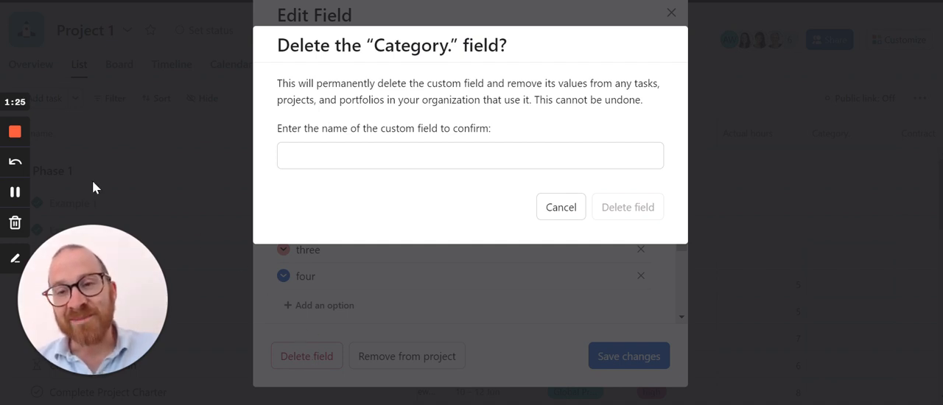